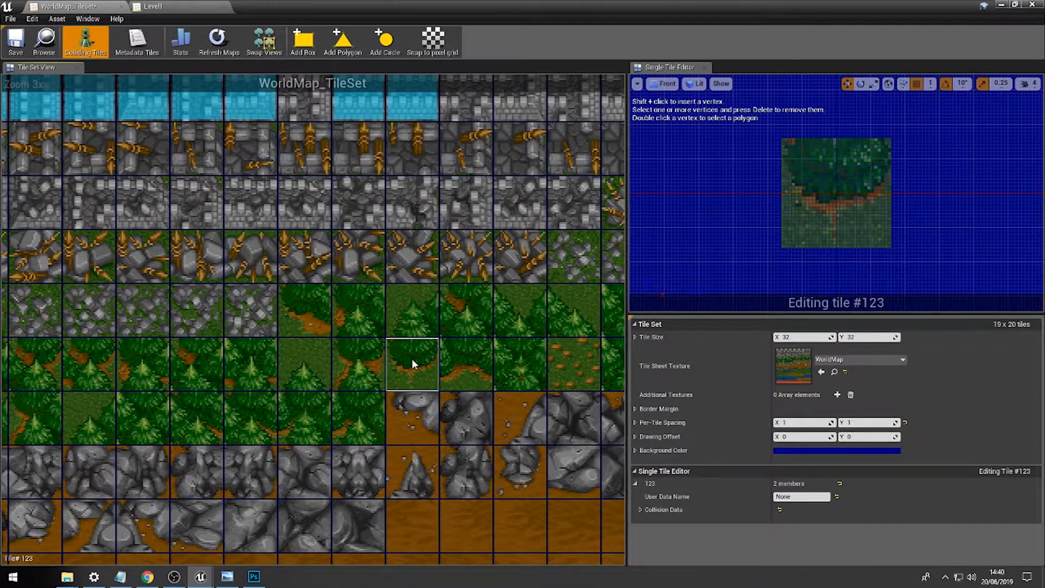
mouse_move(393, 97)
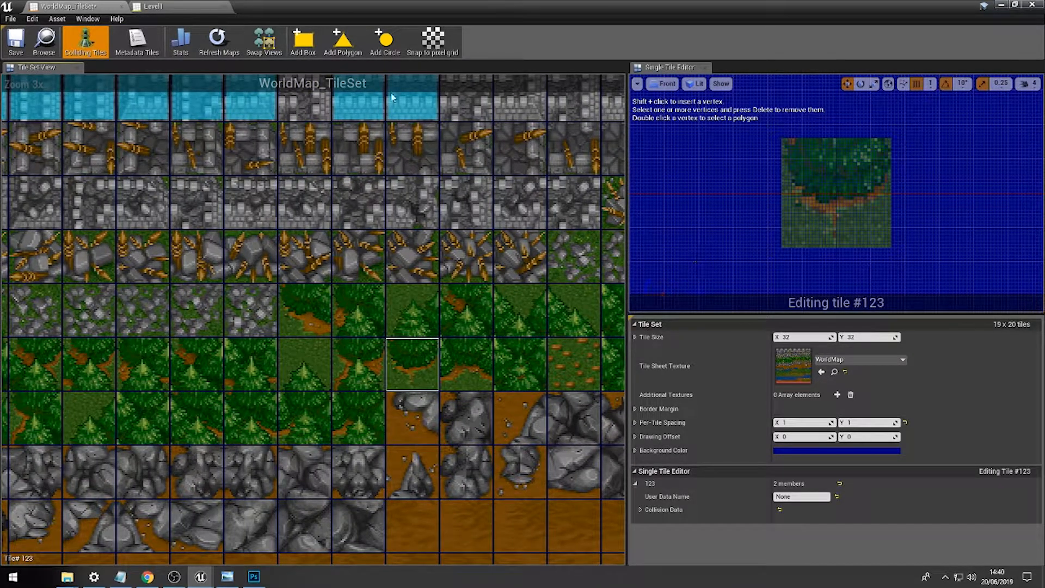
Draw a collision polygon on tile #123, placing points from the tree's base along the canopy
left_click(342, 41)
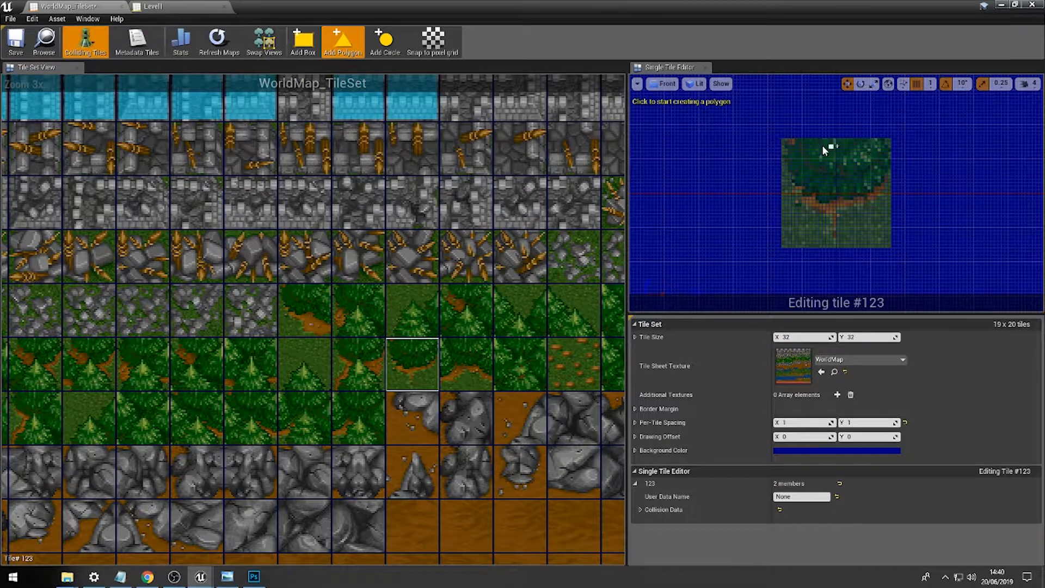
mouse_move(837, 211)
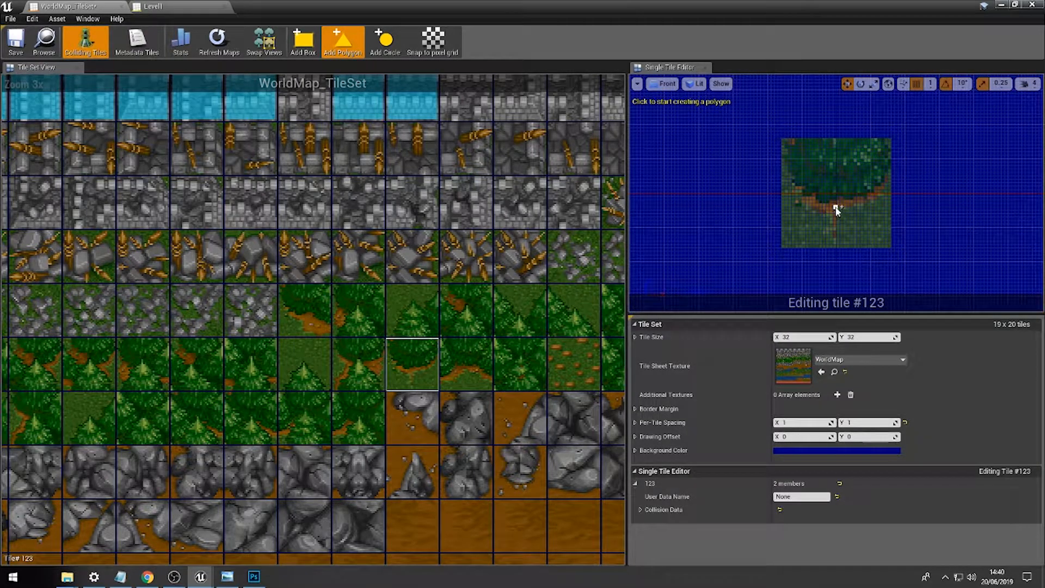
left_click(837, 205)
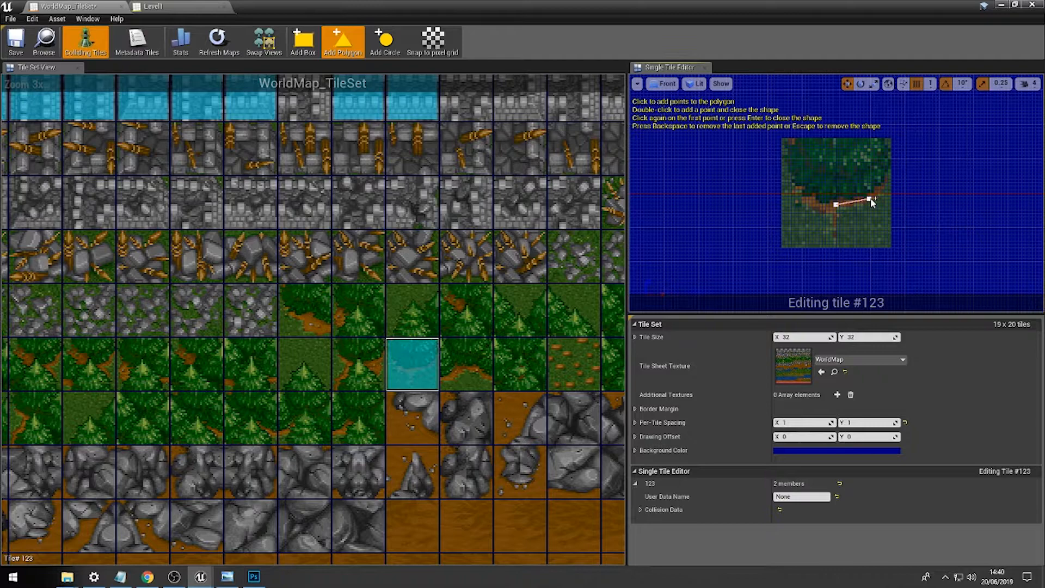
left_click(893, 142)
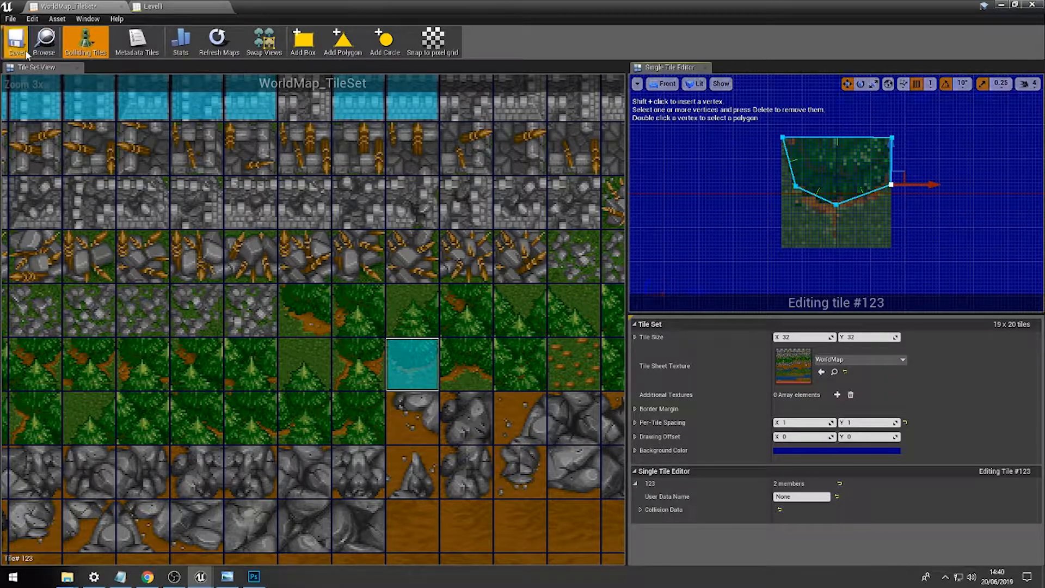
Save the tile set, paint the tree tile at (2, 3) on CollisionLayer, and add TopLayer
left_click(154, 6)
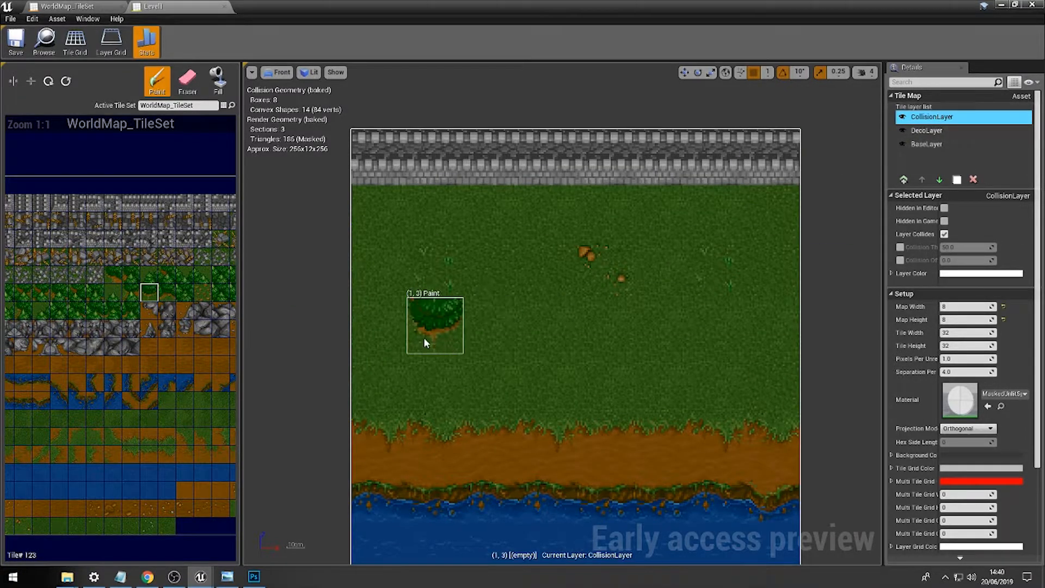
left_click(493, 313)
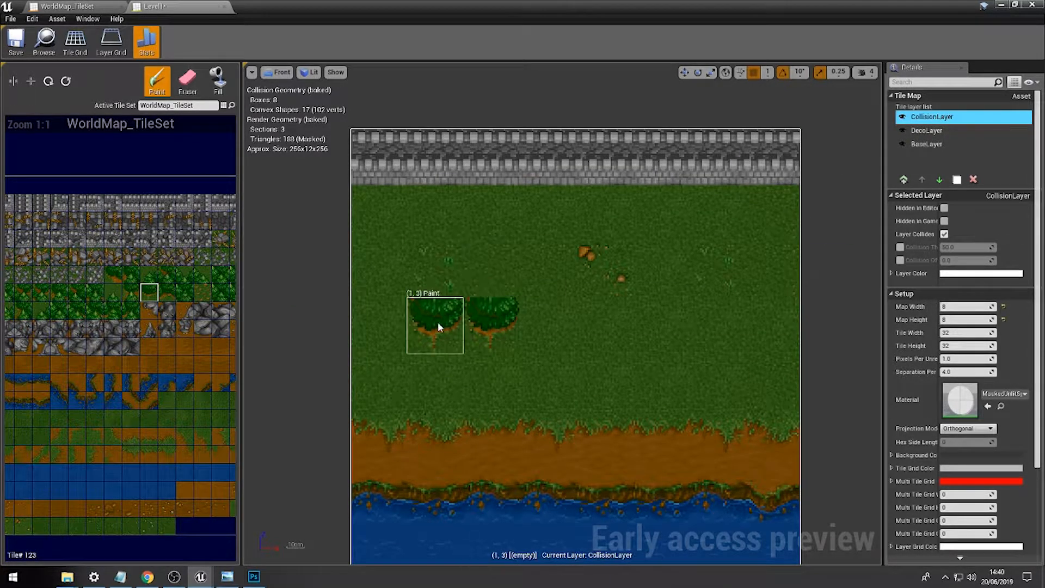
left_click(491, 324)
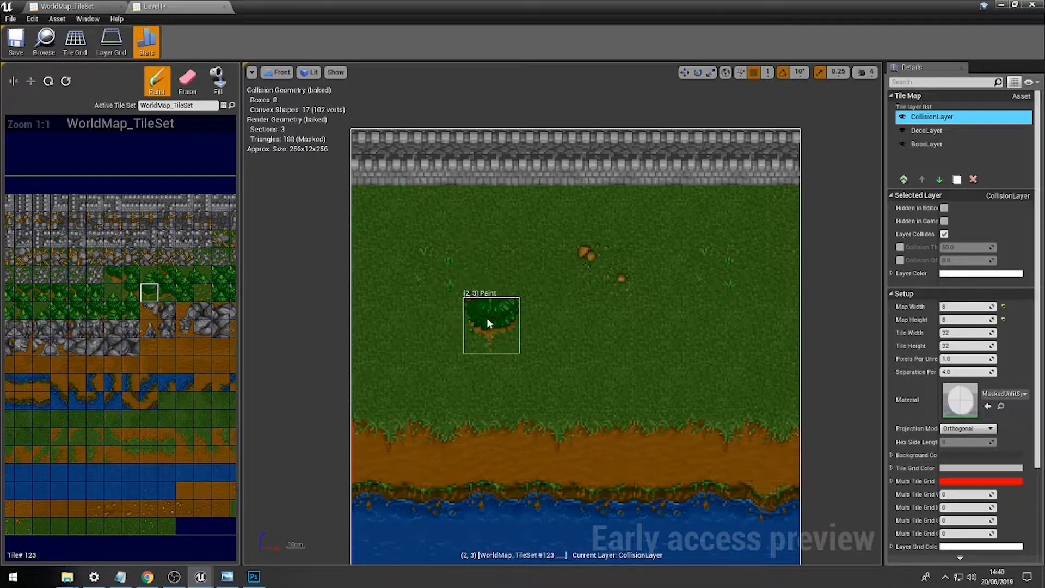
mouse_move(495, 305)
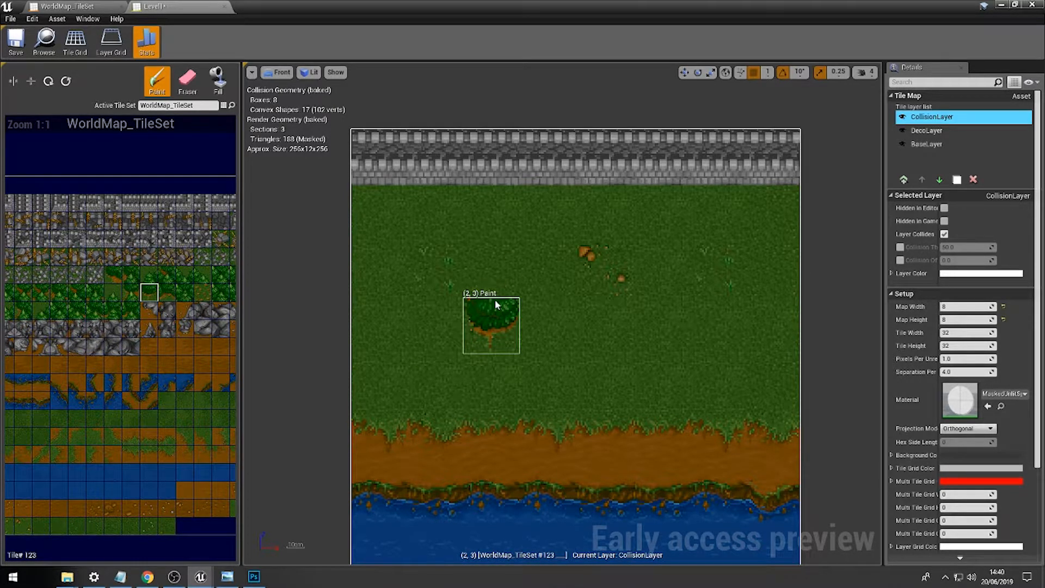
left_click(659, 211)
type("TopLayer")
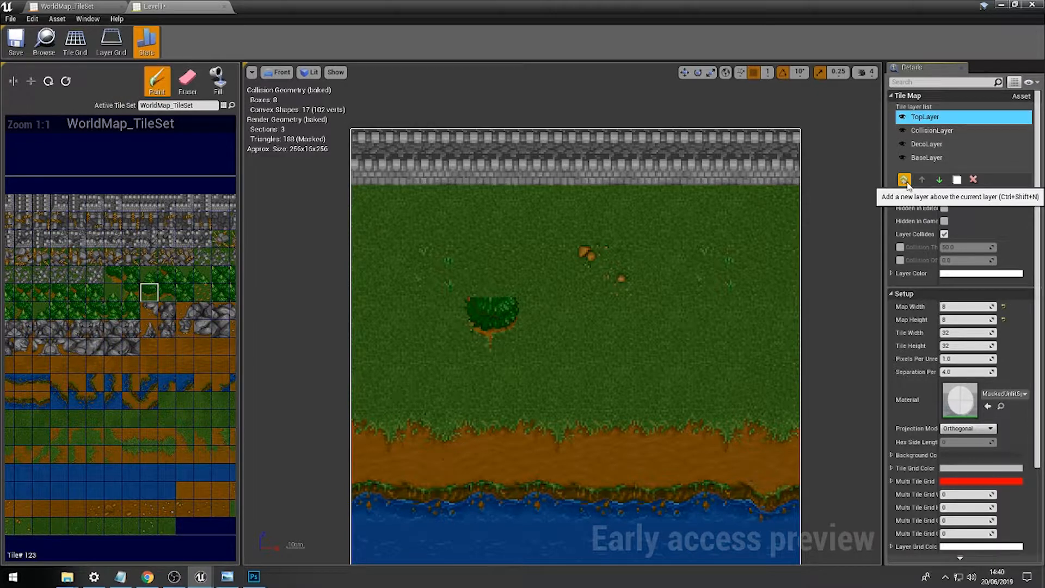
Paint tree-top tile #121 at (2, 2) on TopLayer, then remove it again
left_click(490, 267)
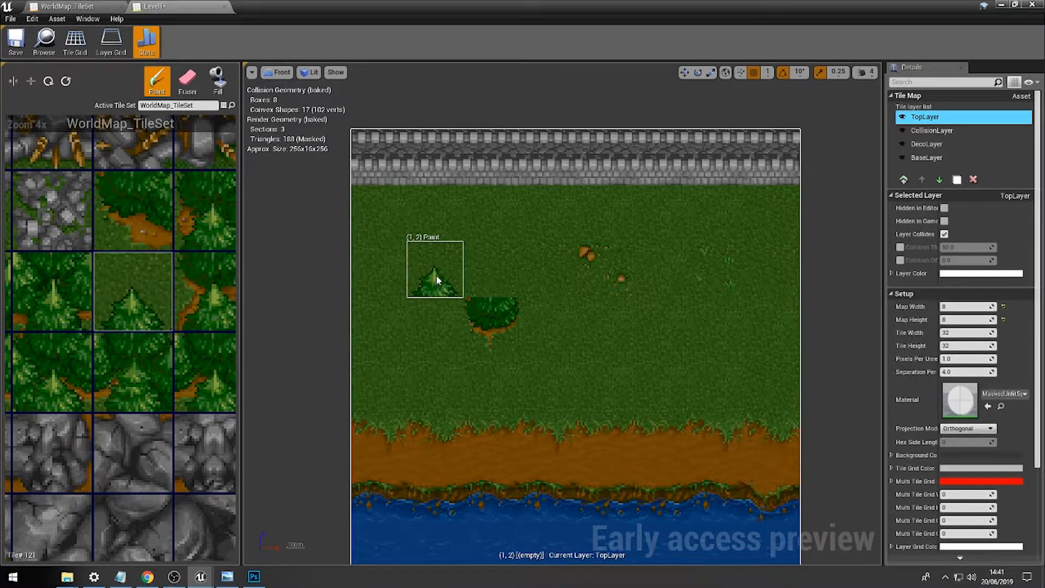
left_click(494, 273)
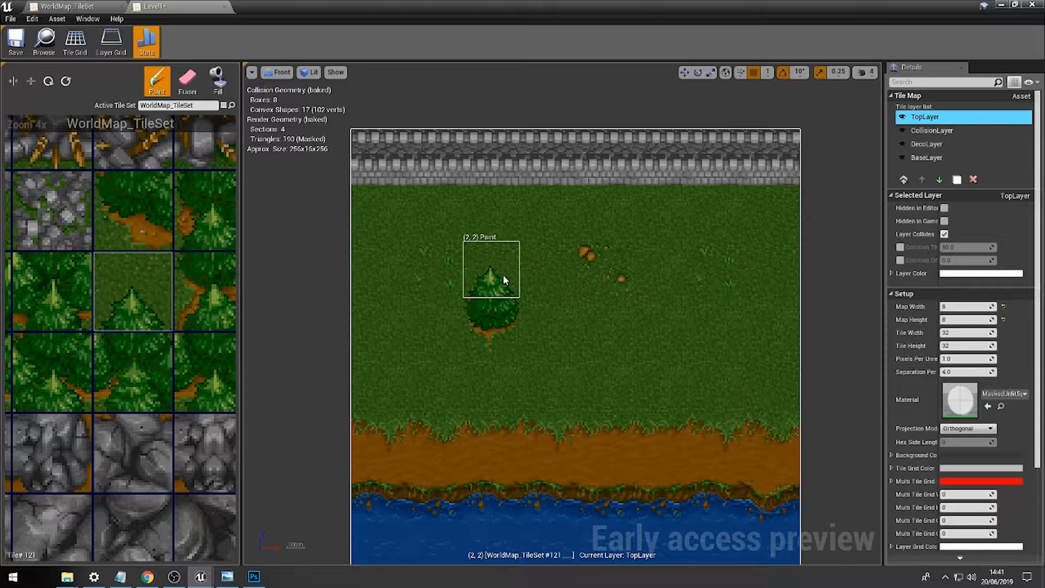
left_click(903, 157)
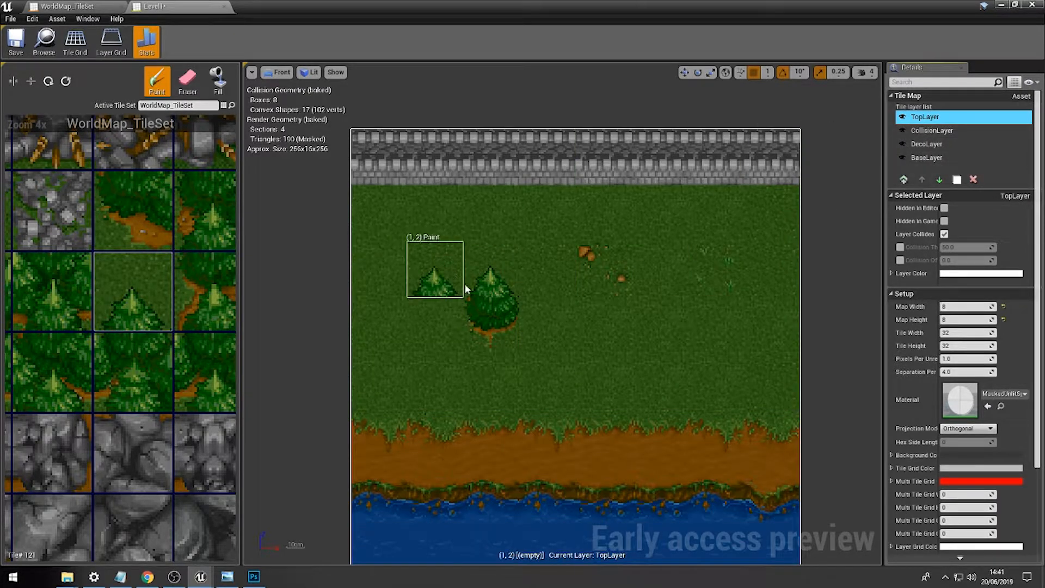
left_click(187, 80)
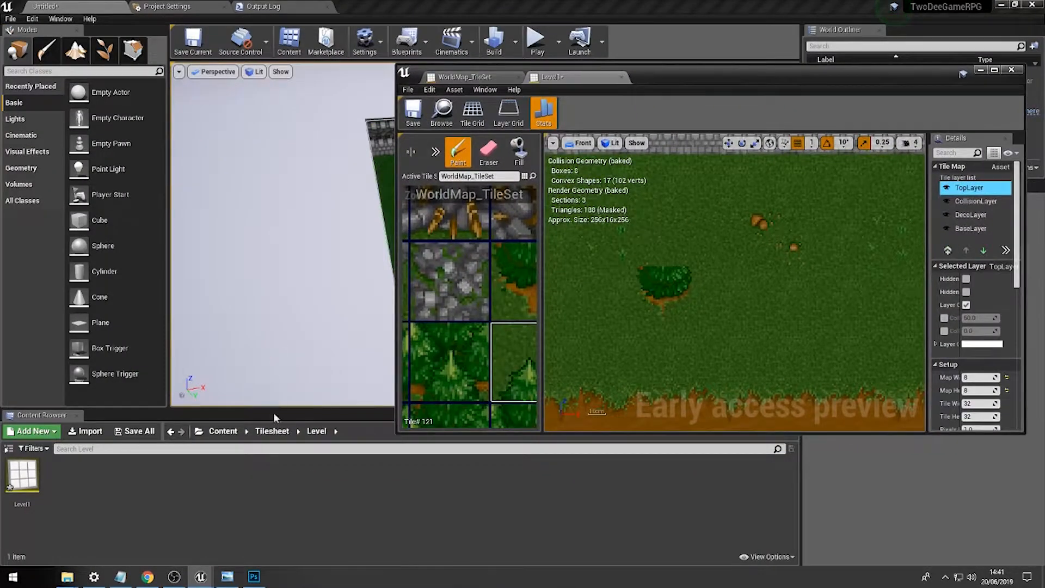
Import the TreeTop PNG from '2D Sprites To use' into the Tilesheet content folder
left_click(272, 431)
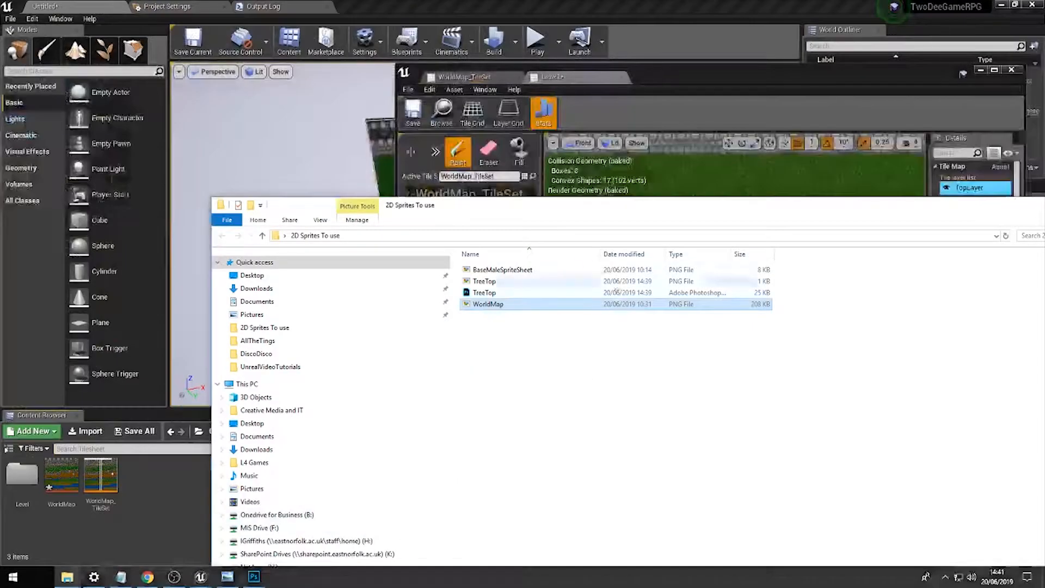
left_click(502, 269)
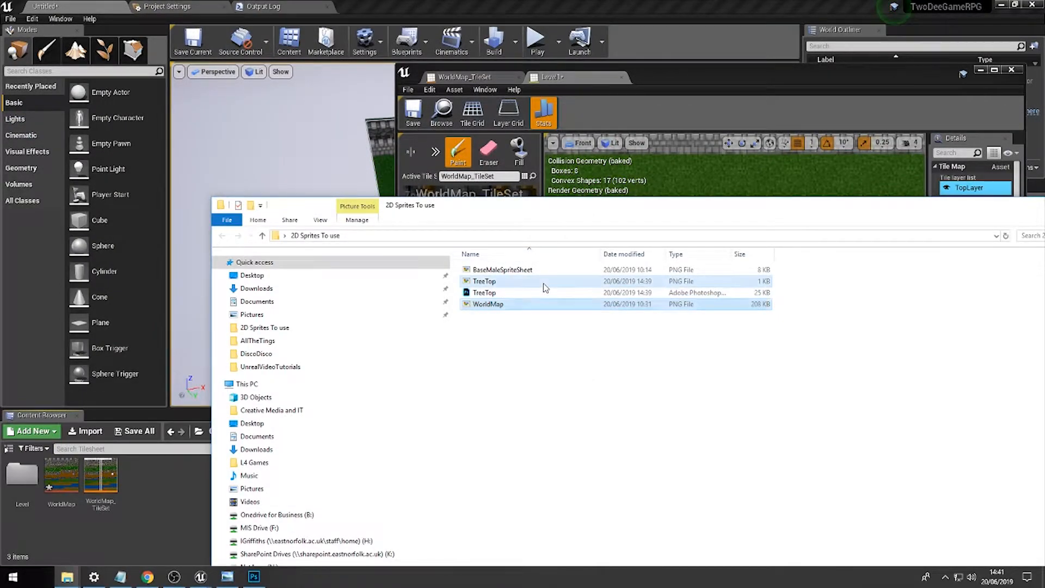
double_click(484, 281)
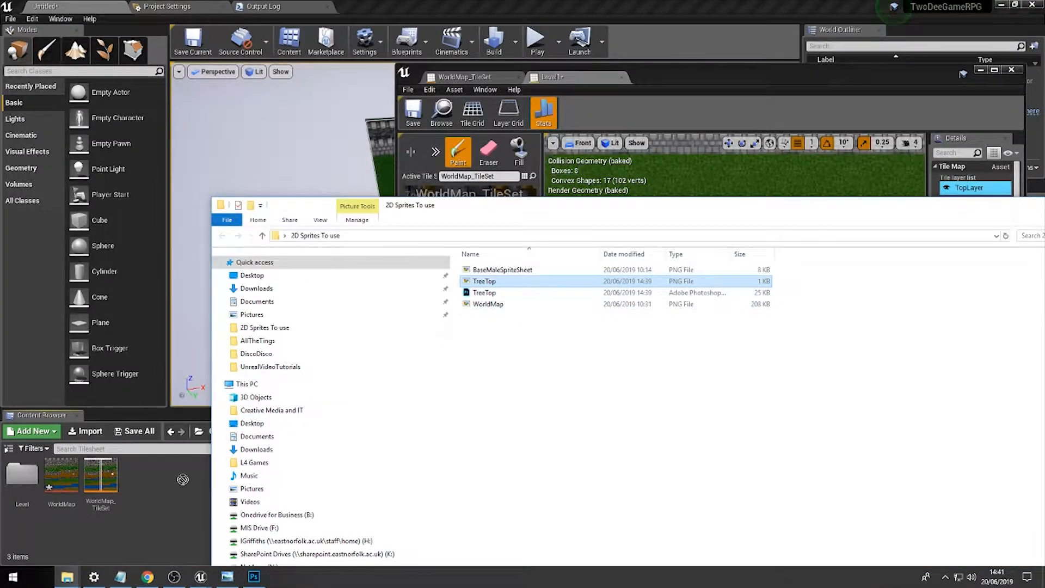
left_click(60, 477)
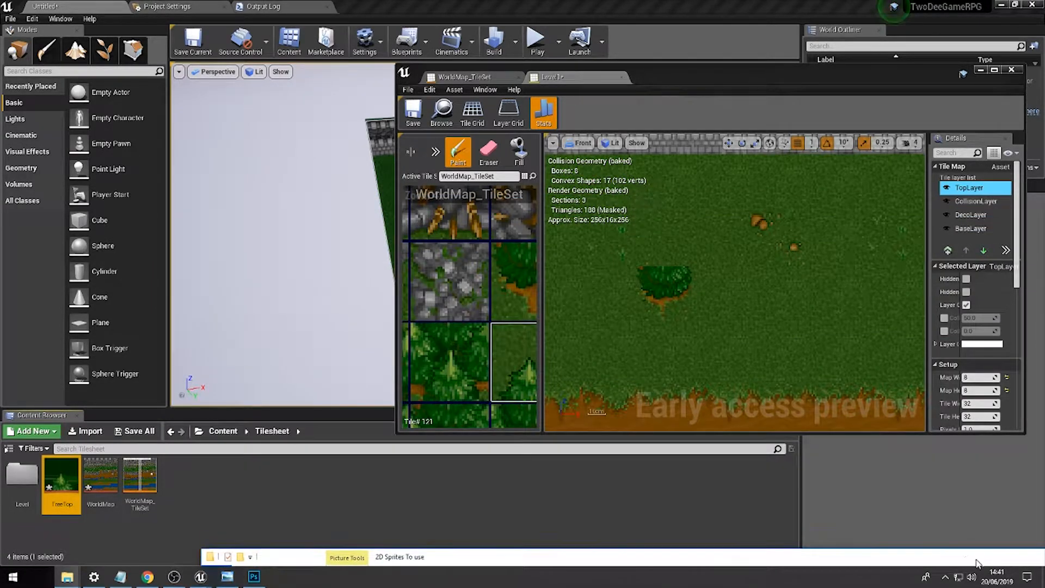
Create a TreeTop_TileSet from the TreeTop texture's Sprite Actions menu
right_click(60, 480)
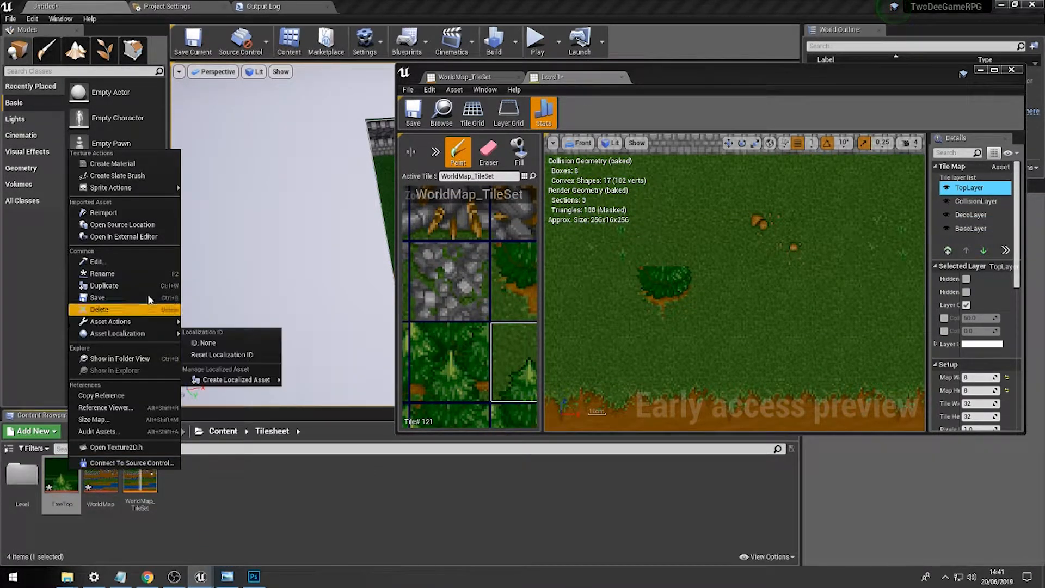
mouse_move(113, 188)
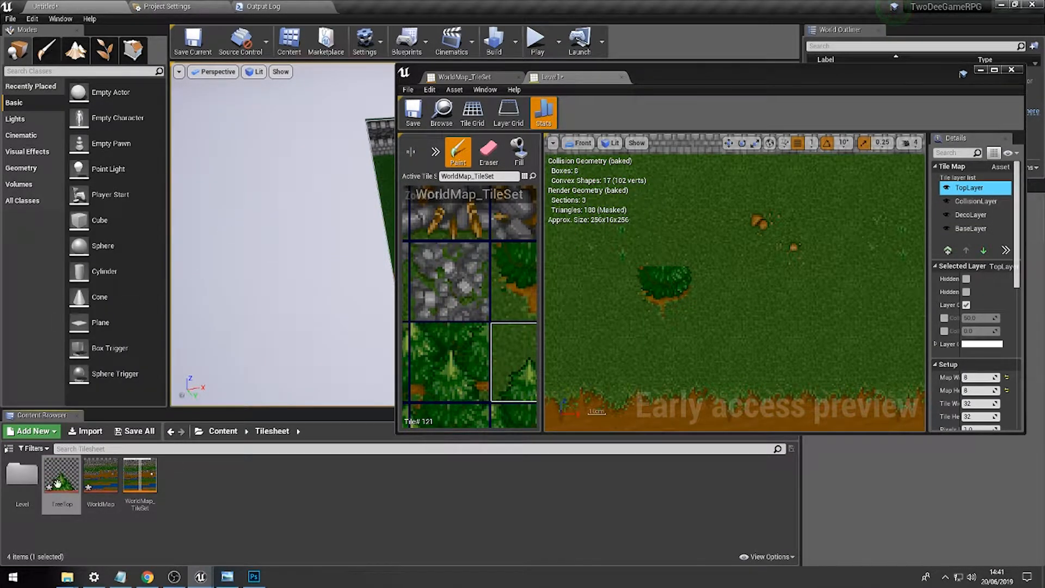
right_click(61, 477)
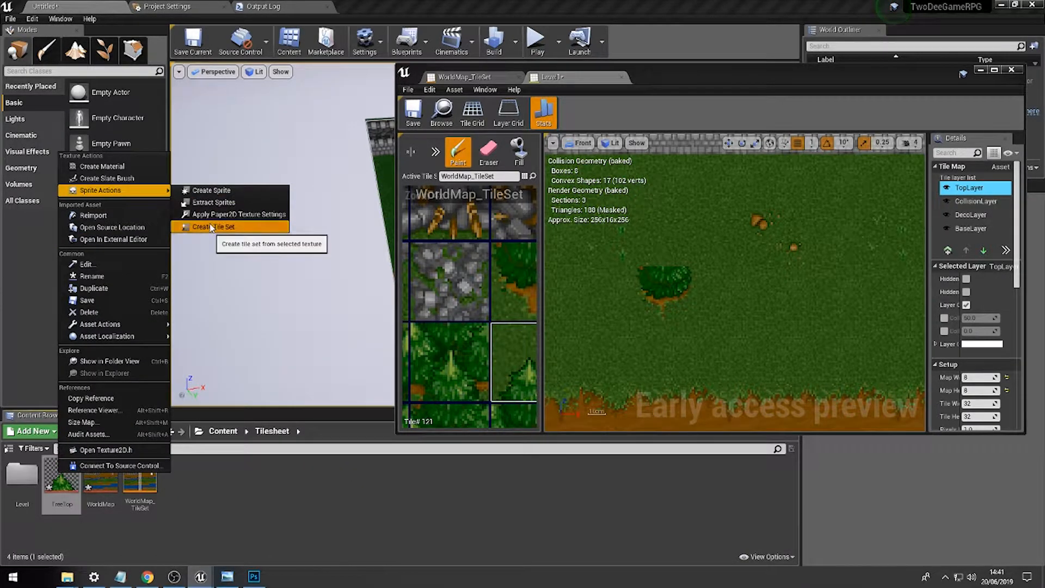
left_click(213, 226)
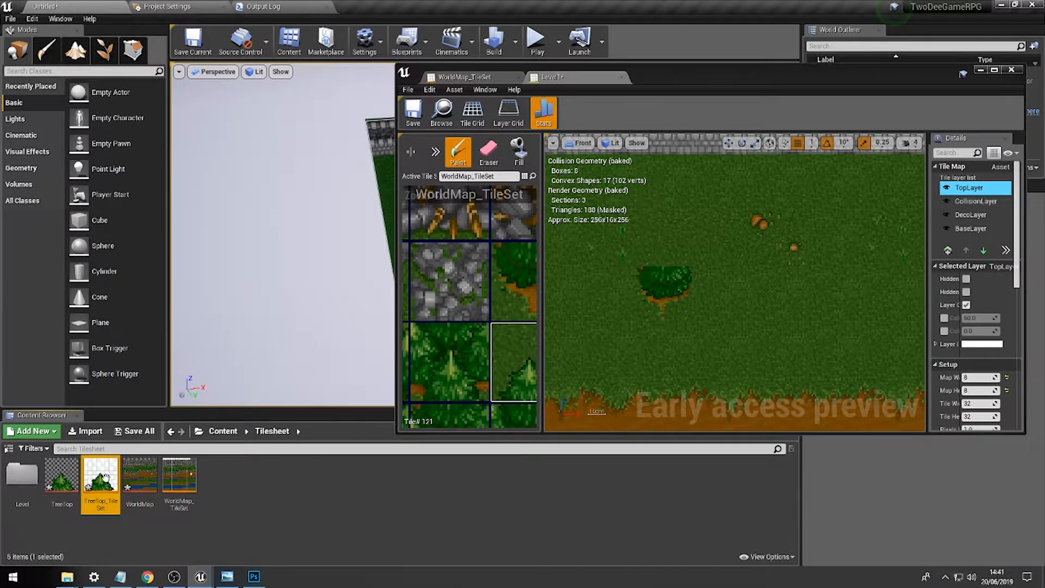
Open TreeTop_TileSet, make it the active tile set, and paint a tree top above the tree
double_click(101, 479)
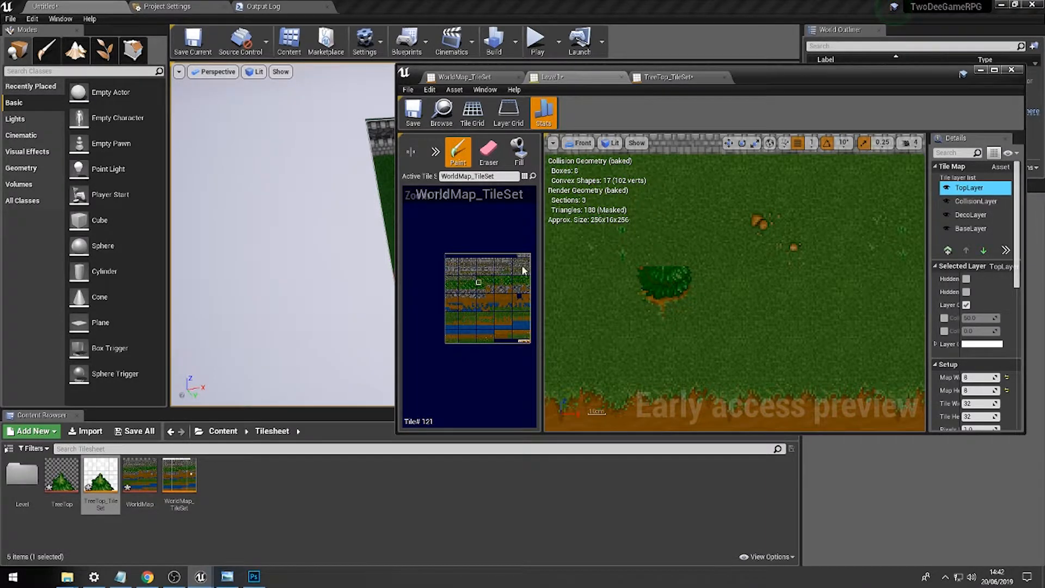
left_click(526, 176)
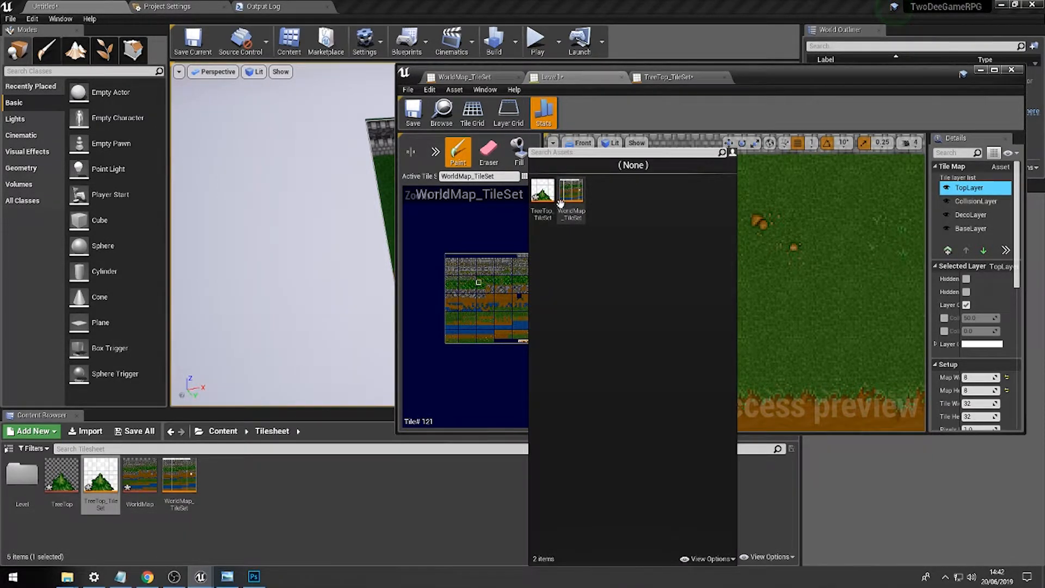
mouse_move(542, 193)
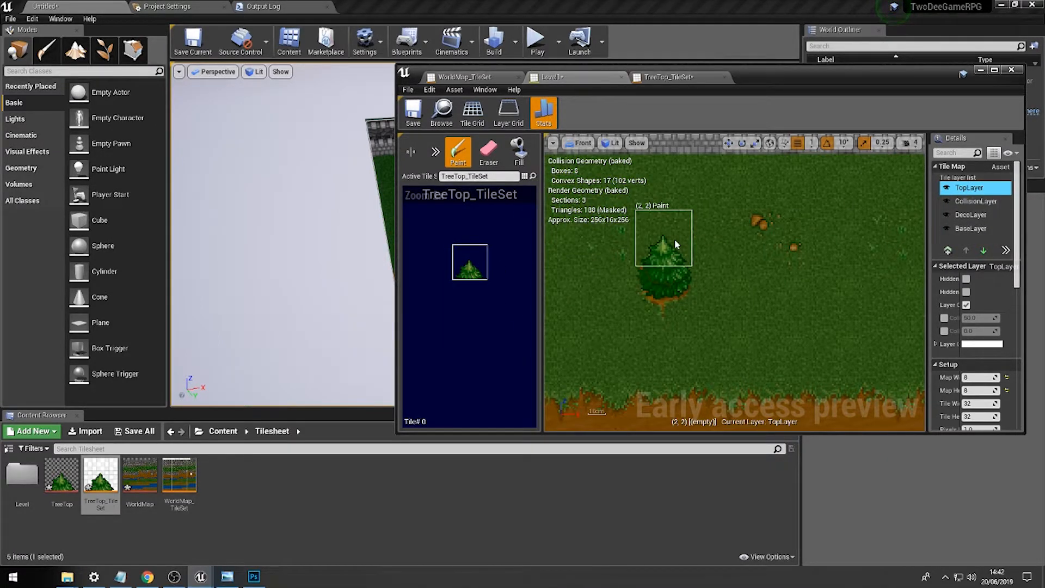
left_click(832, 294)
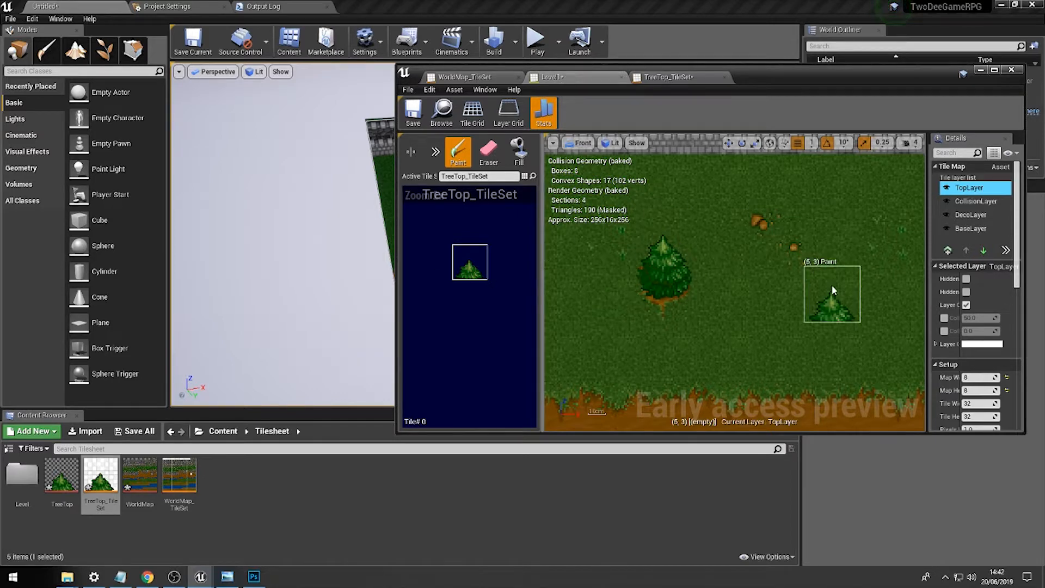